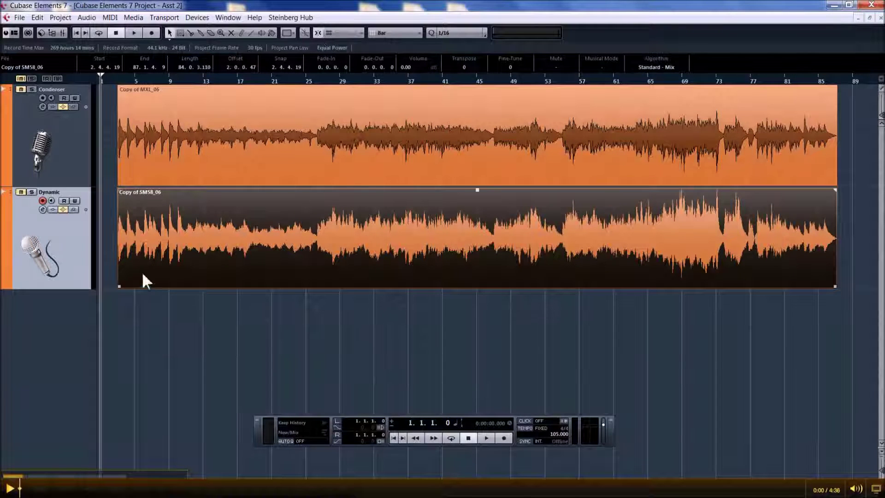
Select the Condenser and Dynamic takes together.
{"action": "left_click_drag", "start_coordinate": [118, 237], "coordinate": [120, 288]}
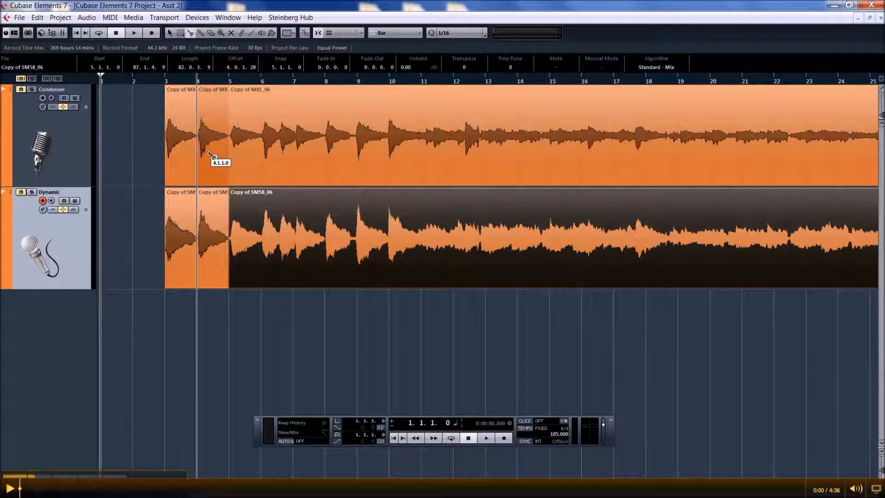
Create a mono audio track called Comp Track under the Condenser and Dynamic tracks.
{"action": "right_click", "coordinate": [44, 325]}
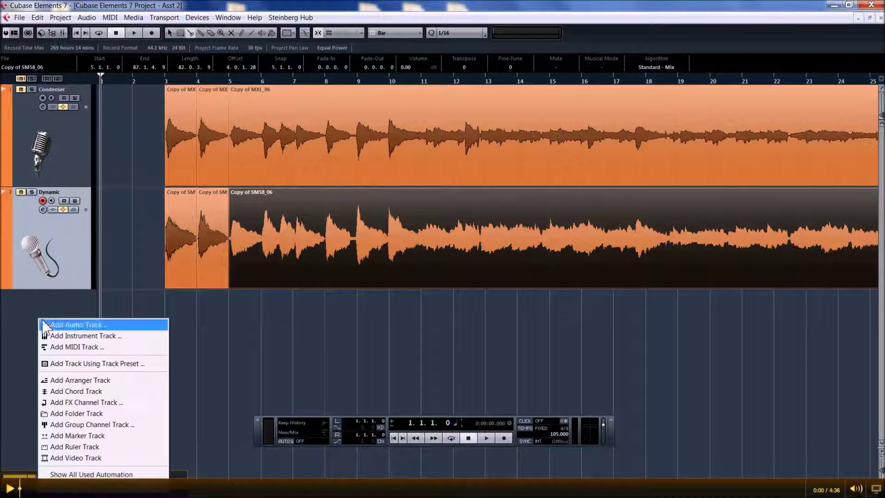
{"action": "left_click", "coordinate": [74, 324]}
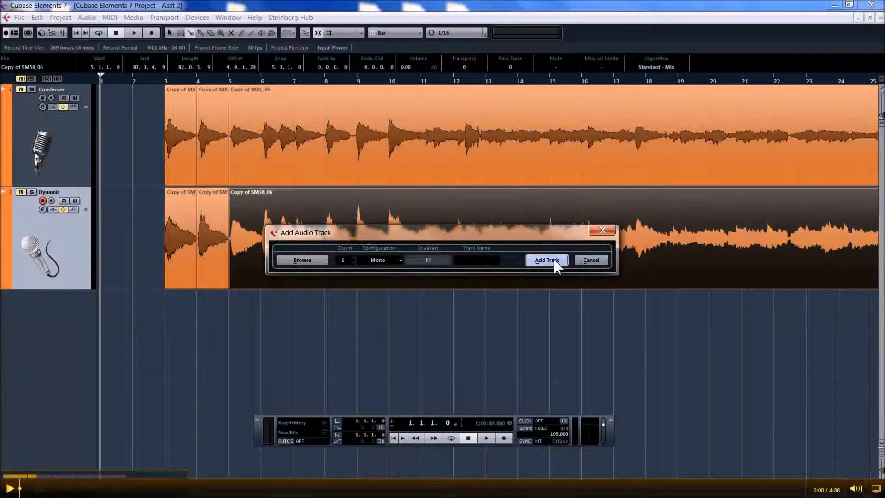
{"action": "left_click", "coordinate": [546, 260]}
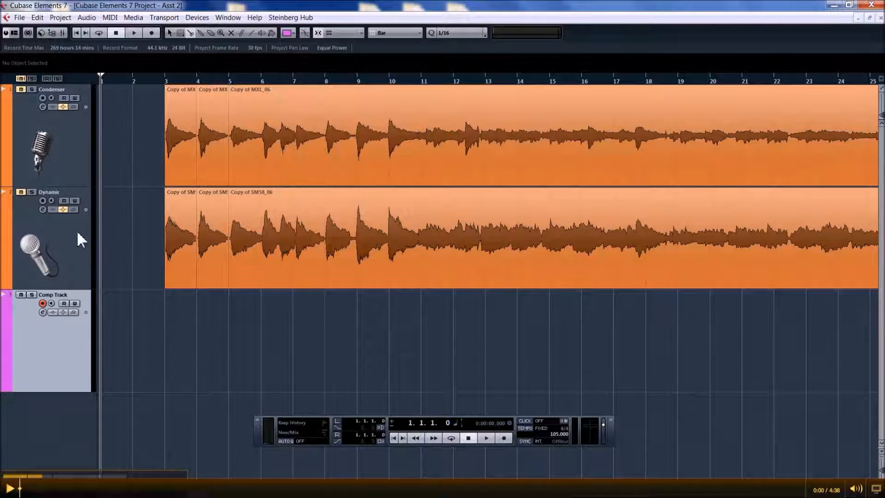
Colour the Dynamic take green and add a marker at bar 11.
{"action": "left_click", "coordinate": [286, 33]}
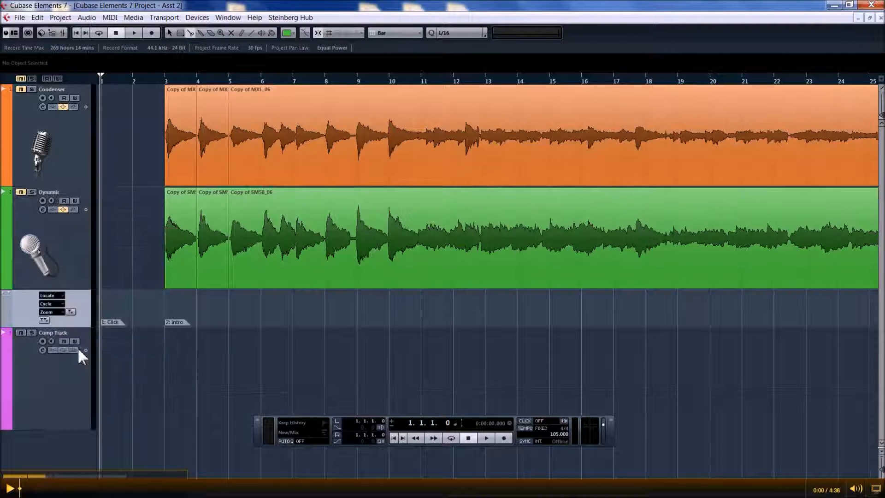
{"action": "left_click", "coordinate": [43, 341]}
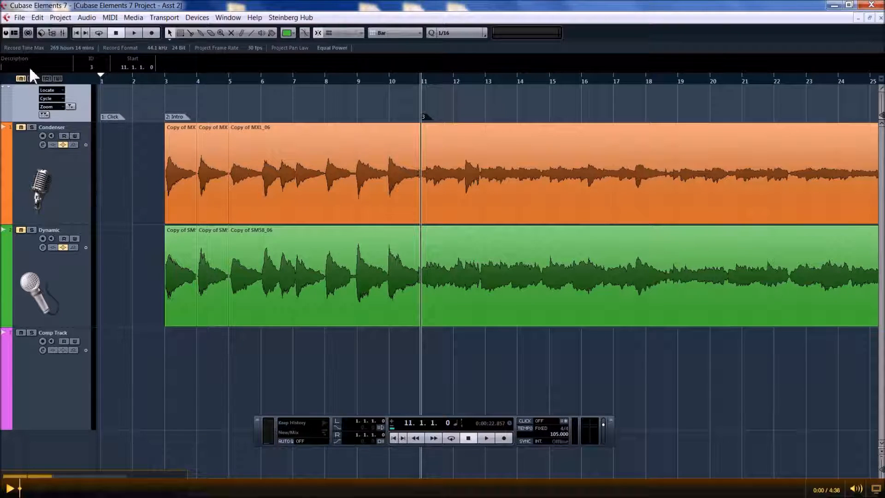
Enter 'Verse' as the description of the bar 11 marker.
{"action": "type", "text": "Verse"}
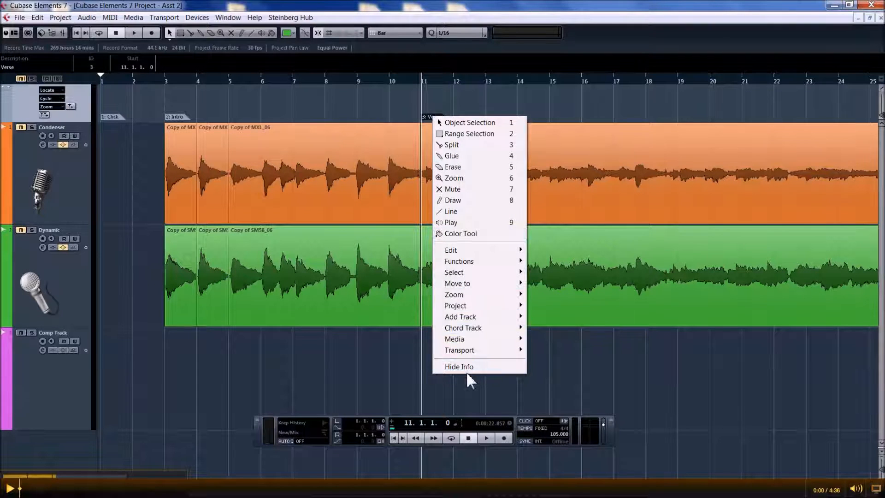
{"action": "left_click", "coordinate": [459, 366]}
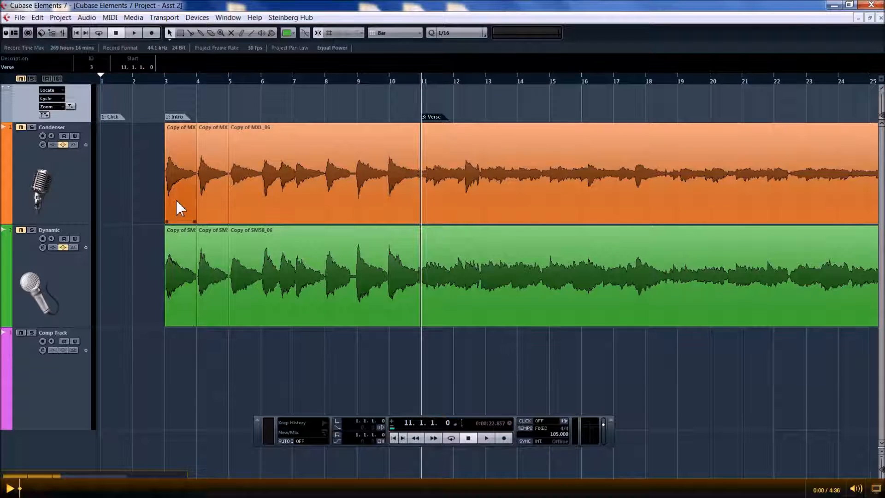
Copy the opening Condenser slice down onto Comp Track.
{"action": "left_click_drag", "start_coordinate": [180, 173], "coordinate": [179, 378]}
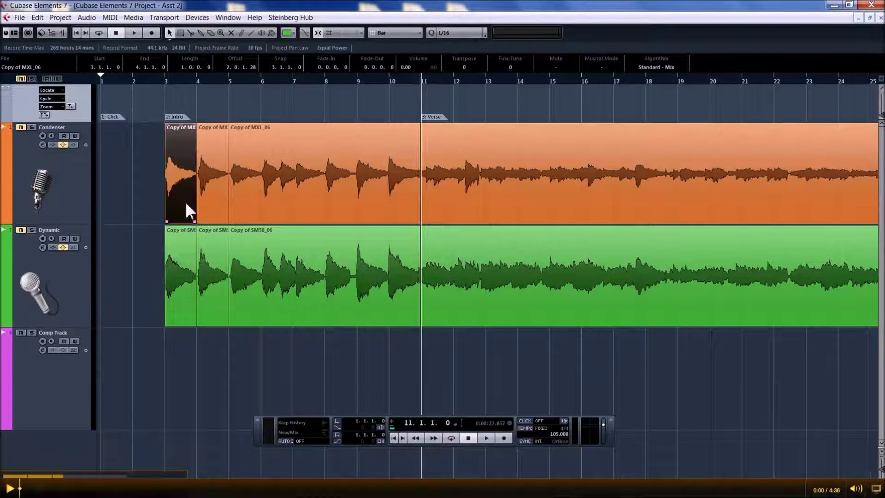
{"action": "left_click_drag", "start_coordinate": [180, 191], "coordinate": [180, 378]}
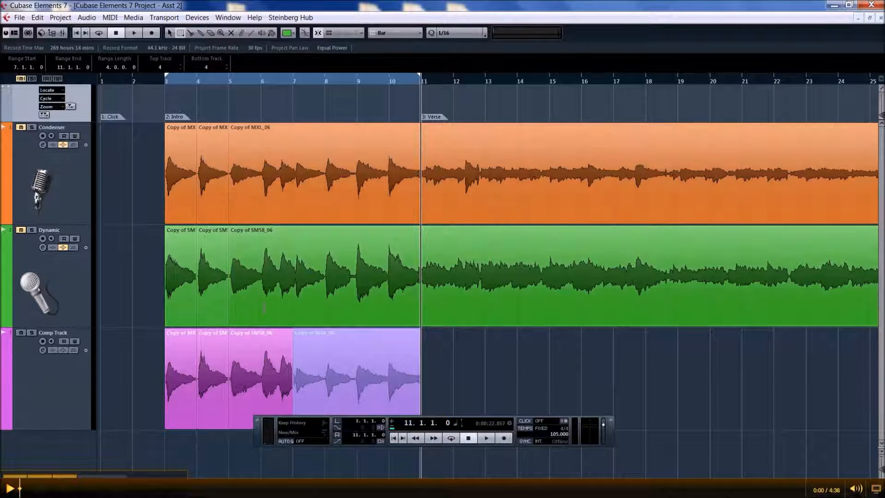
{"action": "mouse_move", "coordinate": [97, 33]}
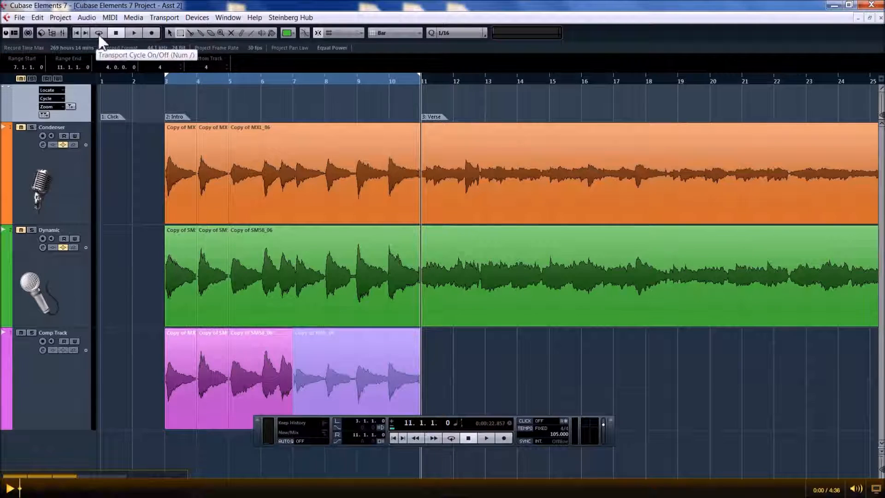
Enable cycle looping, play the bars 3–11 intro, stop, and select the first Comp Track slice.
{"action": "left_click", "coordinate": [97, 32]}
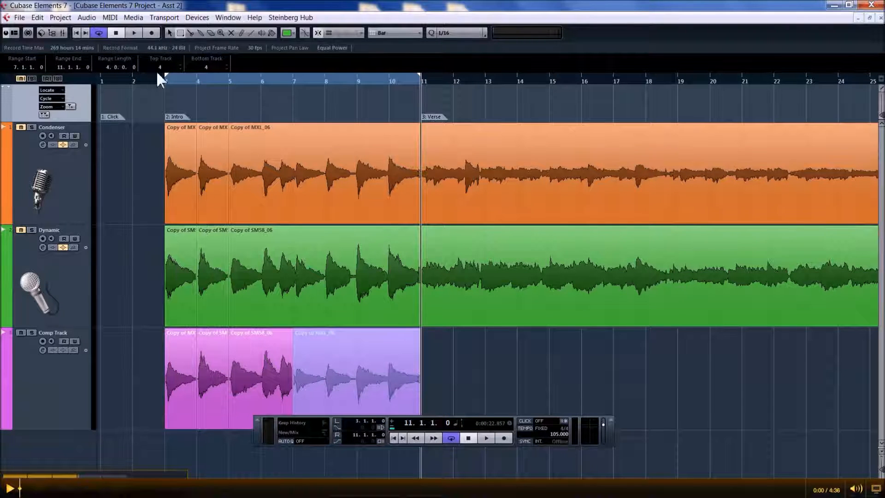
{"action": "left_click", "coordinate": [134, 33]}
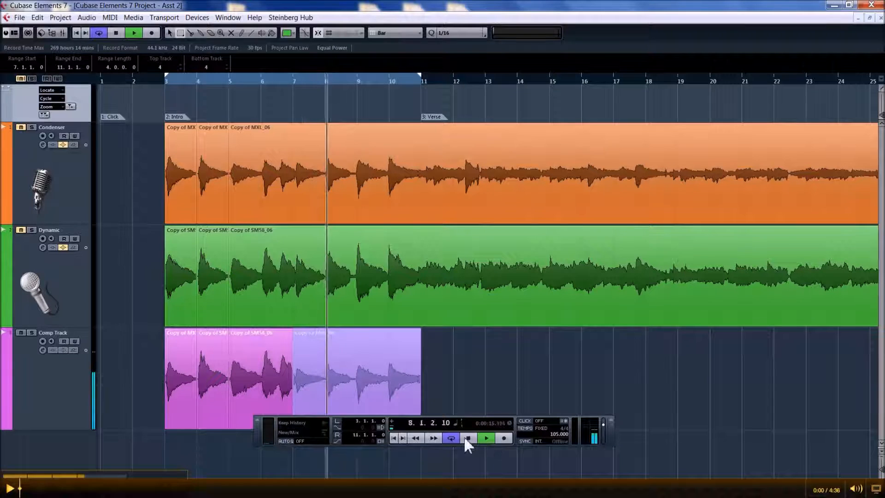
{"action": "left_click", "coordinate": [484, 440]}
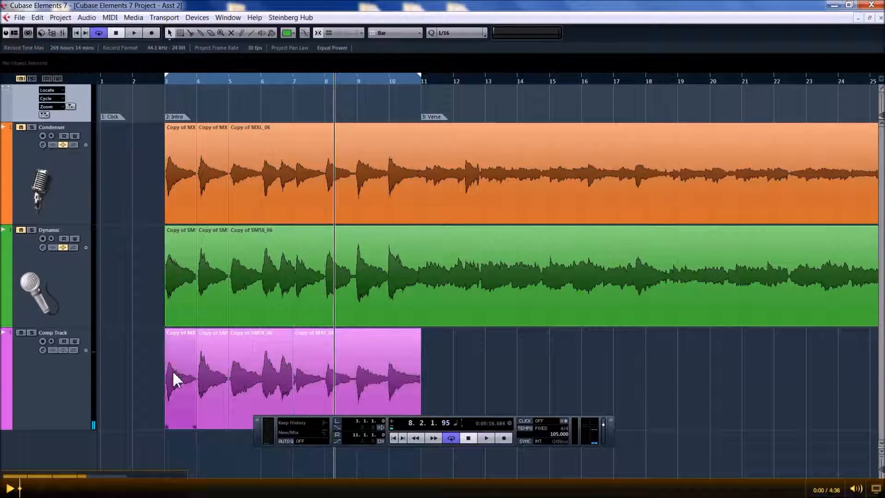
{"action": "left_click", "coordinate": [178, 378]}
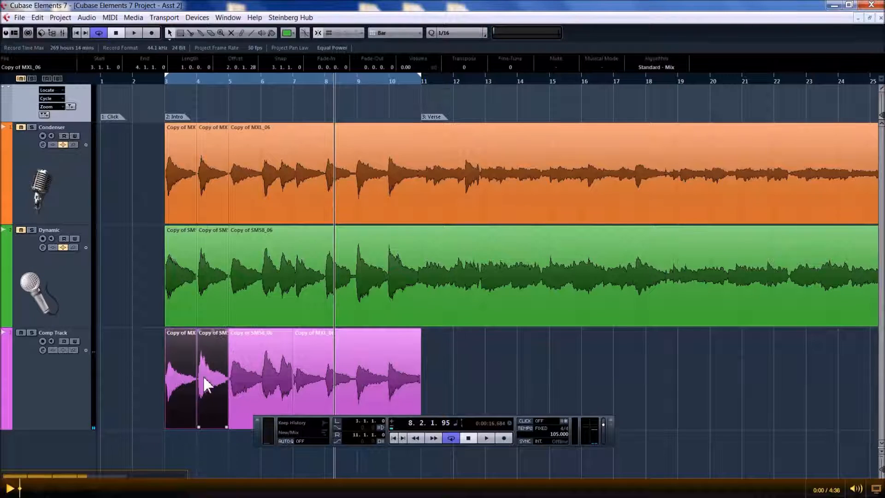
Crossfade the first selected Comp Track slices where they meet, then close the dialog.
{"action": "right_click", "coordinate": [206, 382]}
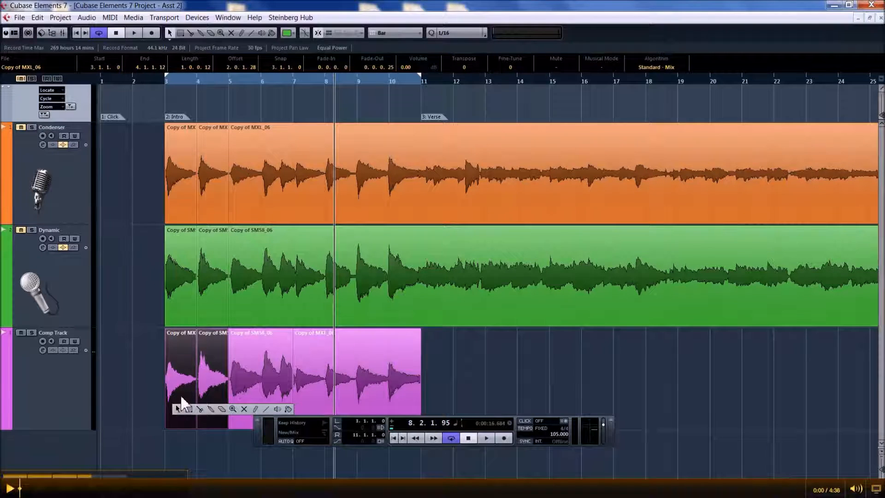
{"action": "right_click", "coordinate": [178, 391]}
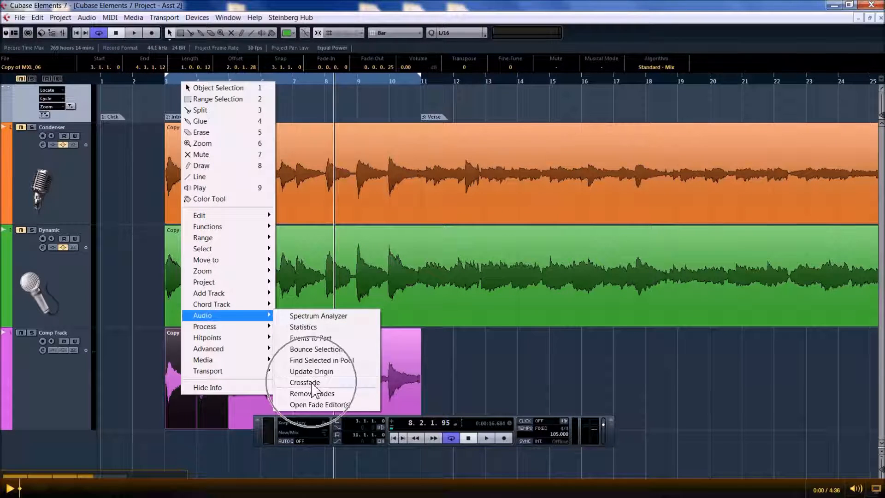
{"action": "left_click", "coordinate": [305, 382]}
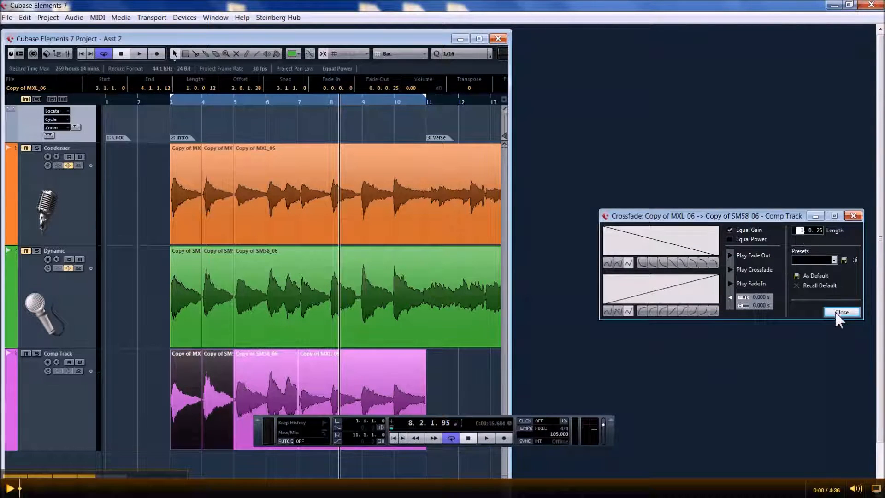
{"action": "left_click", "coordinate": [842, 311]}
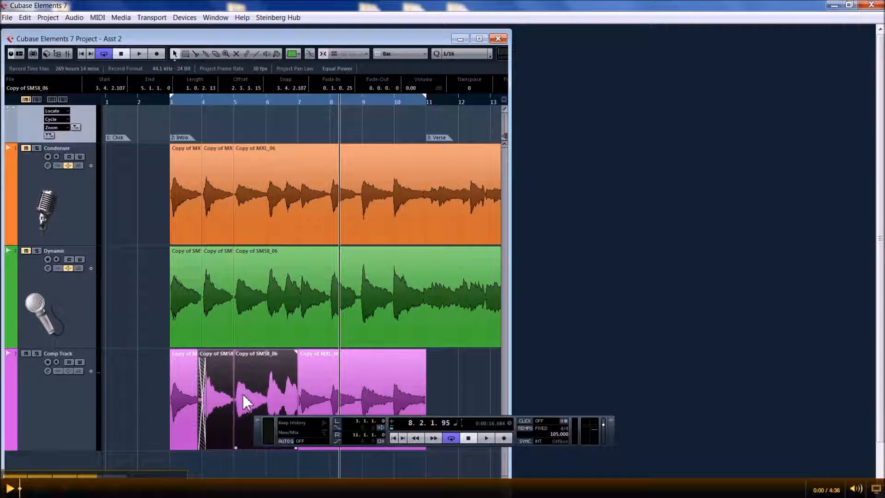
Crossfade the next seam between takes and dismiss its crossfade settings.
{"action": "right_click", "coordinate": [245, 401]}
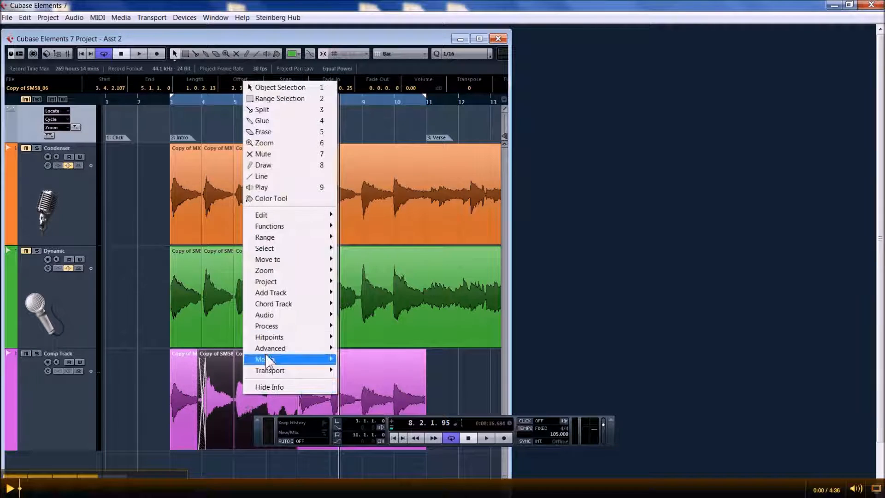
{"action": "mouse_move", "coordinate": [264, 315]}
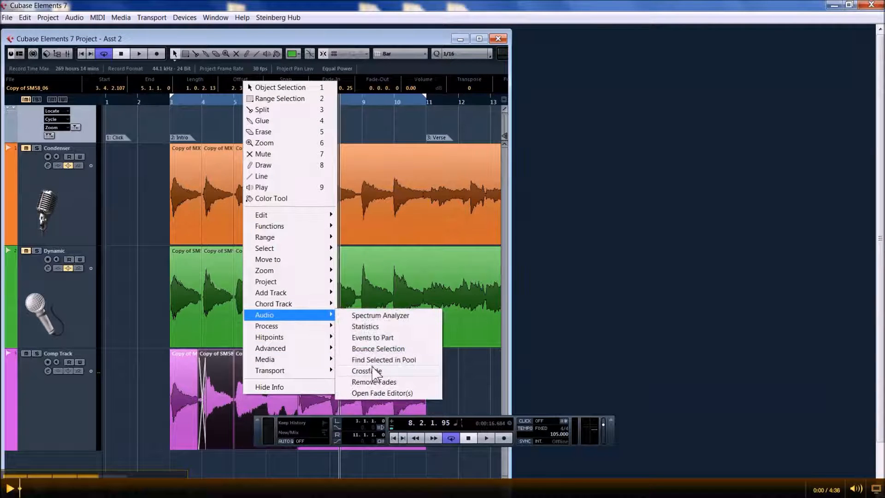
{"action": "left_click", "coordinate": [366, 371]}
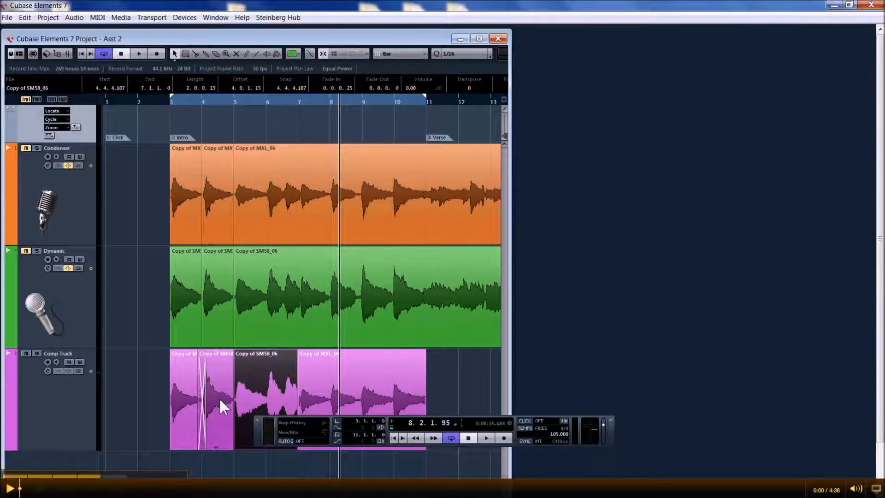
{"action": "right_click", "coordinate": [222, 406]}
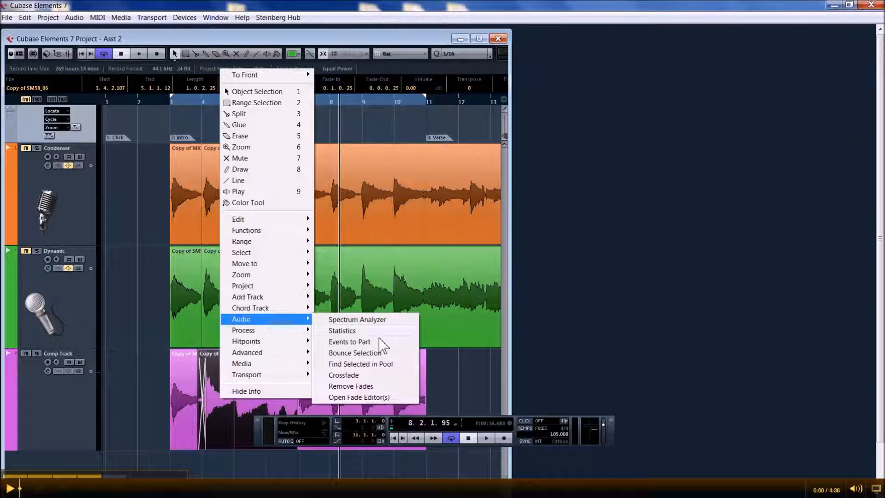
{"action": "left_click", "coordinate": [343, 375]}
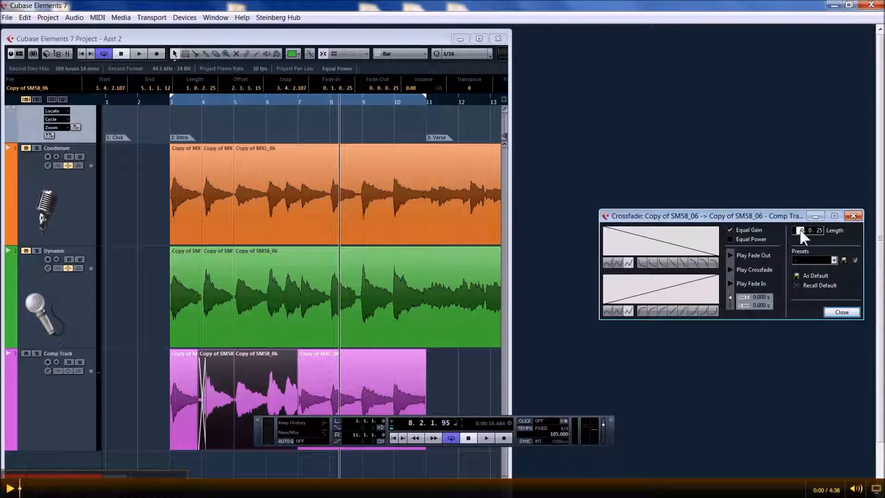
{"action": "left_click", "coordinate": [842, 312]}
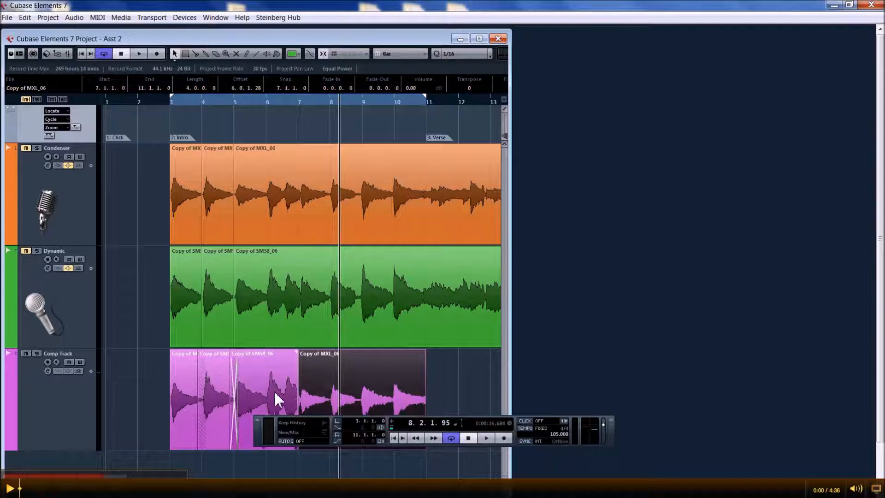
Crossfade the seam near bar 5 and close the crossfade settings.
{"action": "right_click", "coordinate": [276, 399]}
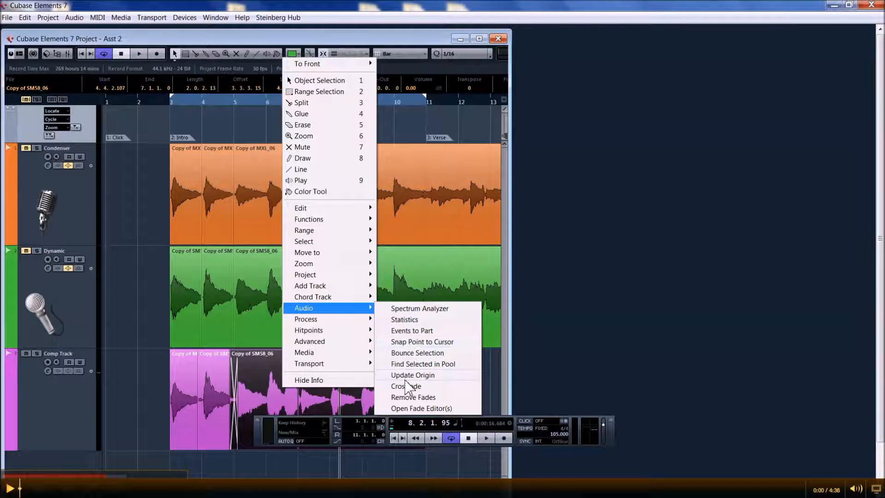
{"action": "left_click", "coordinate": [406, 385]}
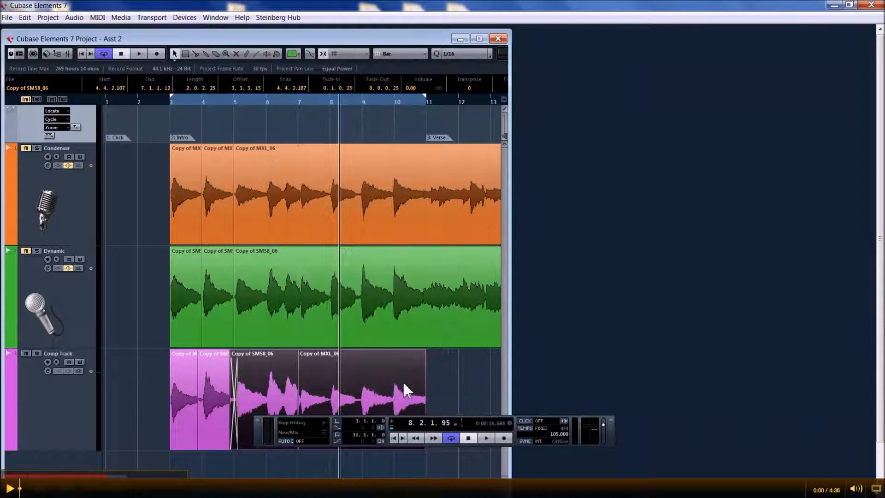
{"action": "right_click", "coordinate": [406, 389]}
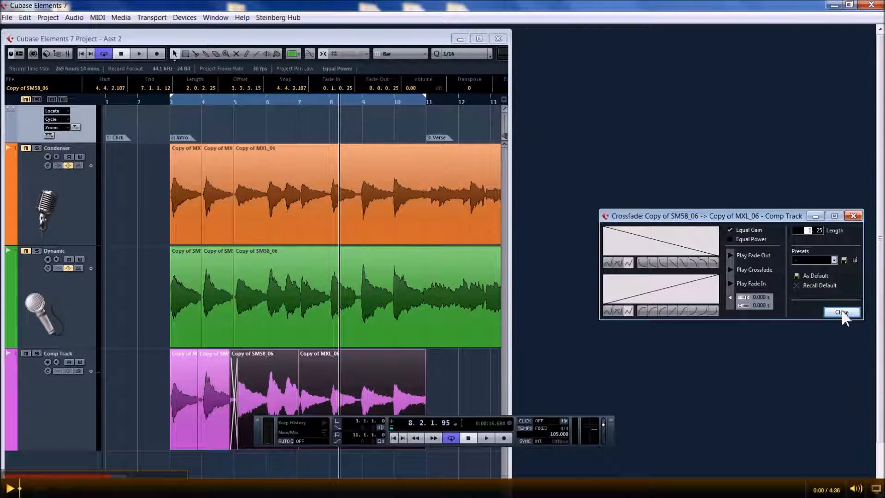
{"action": "left_click", "coordinate": [842, 312]}
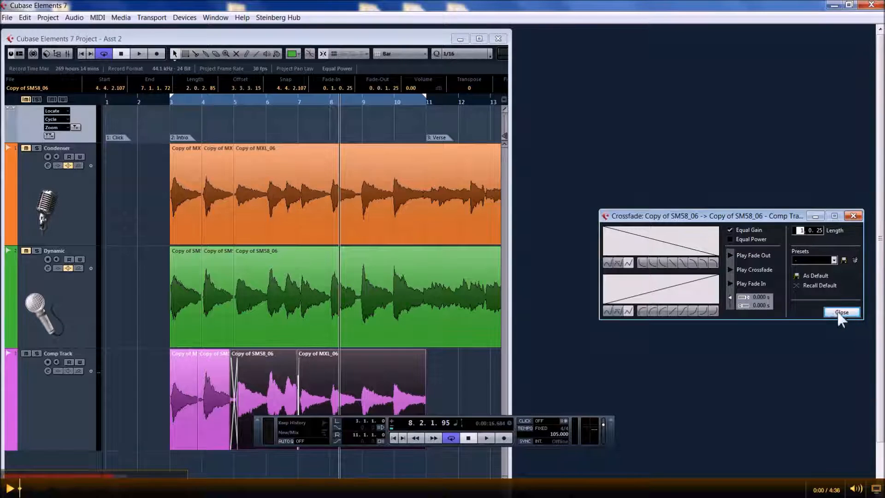
{"action": "left_click", "coordinate": [840, 312]}
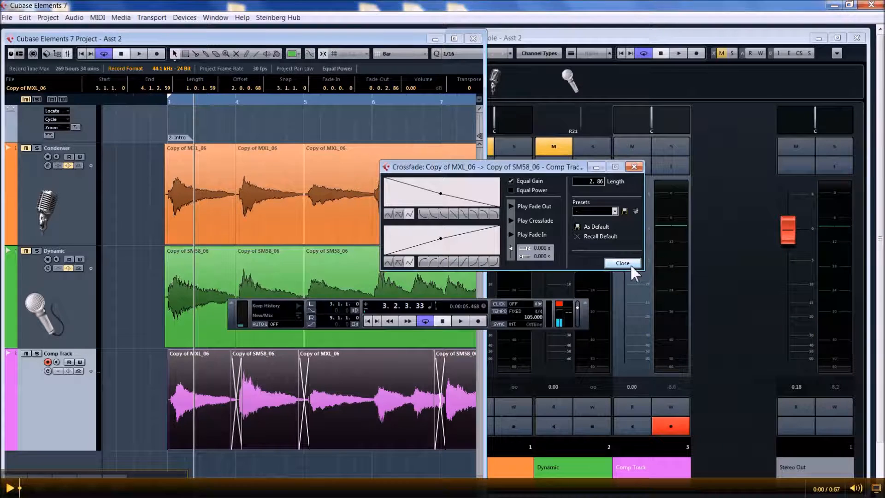
Close the Crossfade dialog once the last of the three seams is set.
{"action": "left_click", "coordinate": [622, 262]}
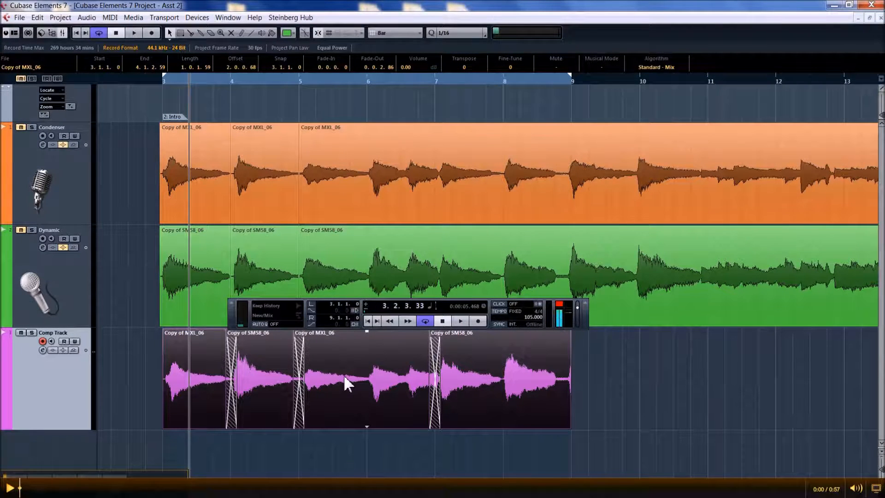
Bounce the selected Comp Track events into one audio file, replacing the separate pieces.
{"action": "right_click", "coordinate": [347, 384]}
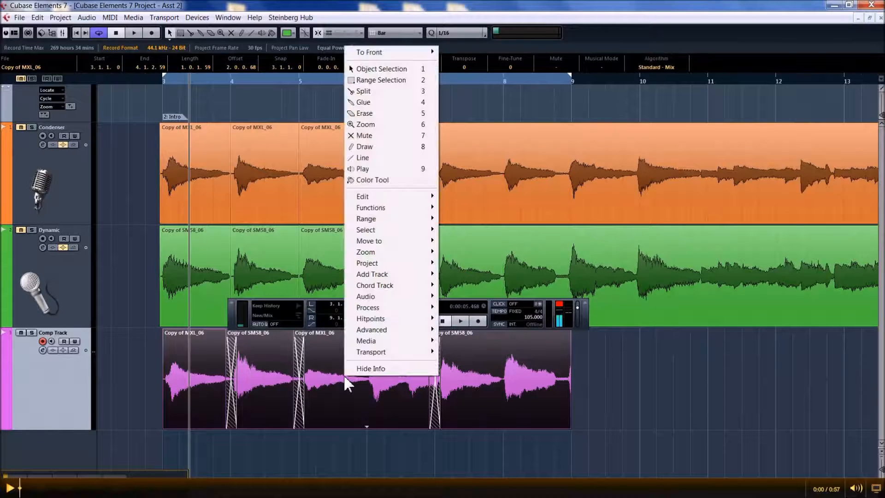
{"action": "mouse_move", "coordinate": [366, 372]}
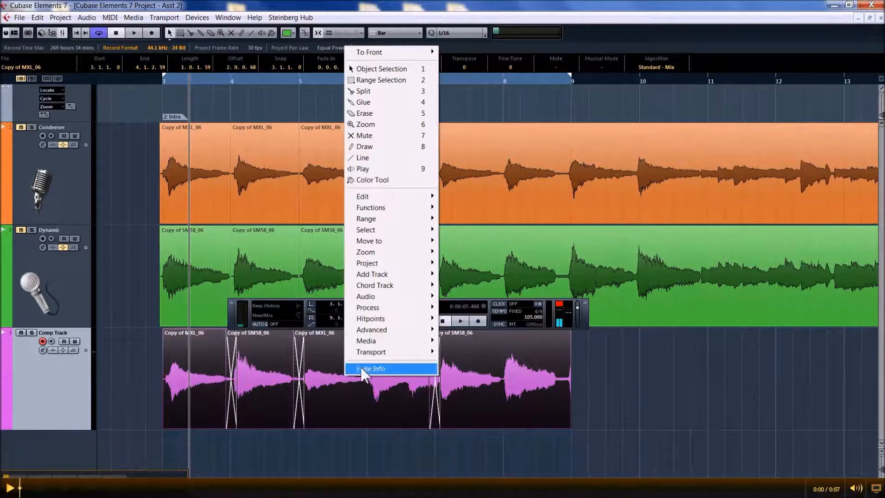
{"action": "mouse_move", "coordinate": [366, 296]}
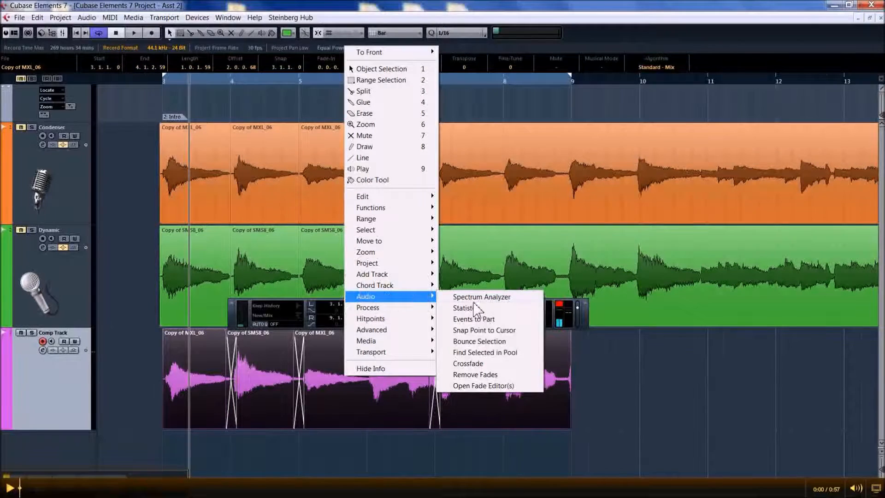
{"action": "mouse_move", "coordinate": [479, 347]}
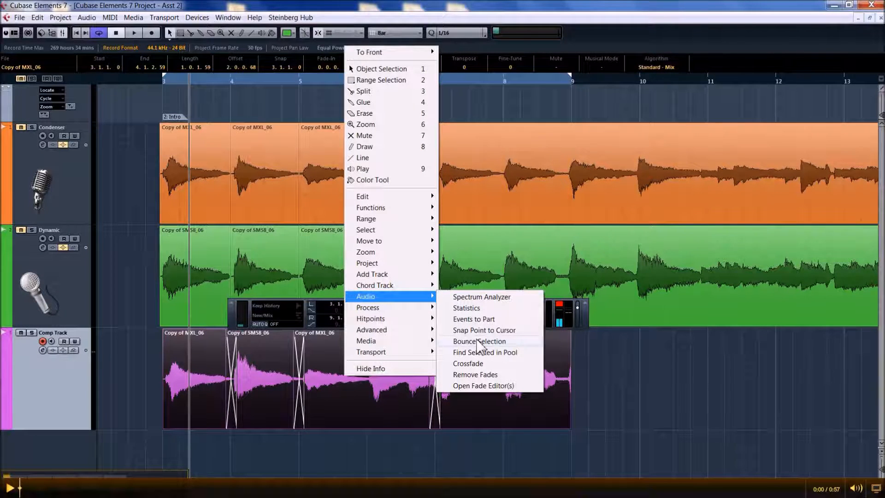
{"action": "left_click", "coordinate": [479, 341]}
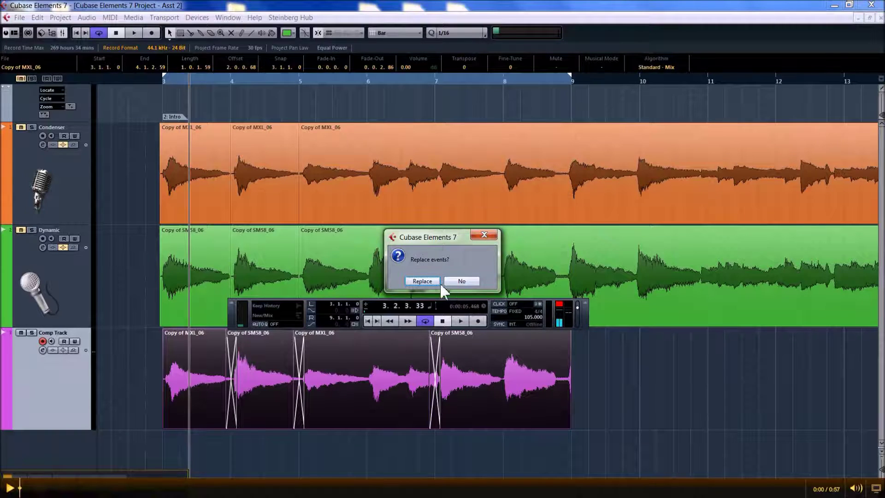
{"action": "left_click", "coordinate": [422, 281]}
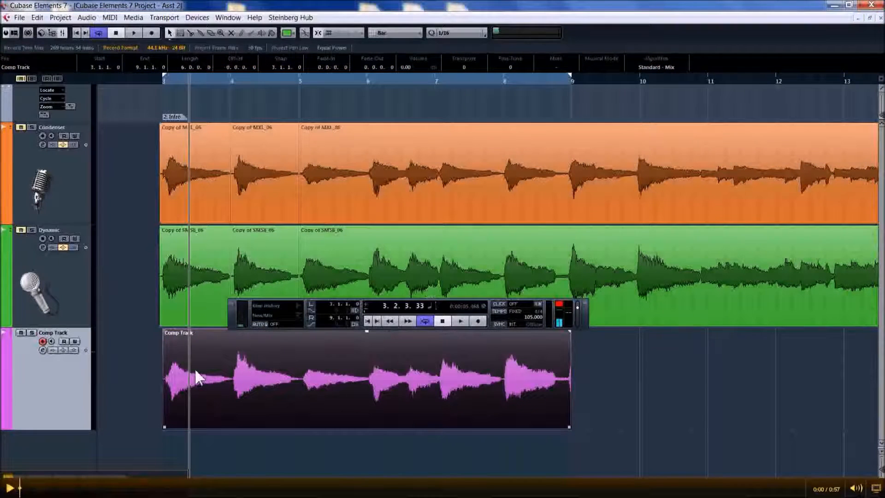